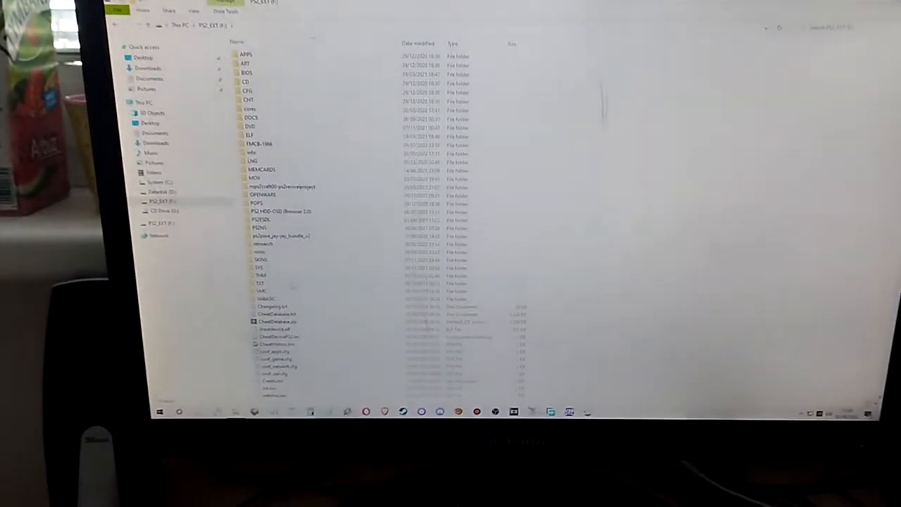
Analyze the PS2_EXT drive, list its fragmented files, and check the VMC memory card file for defragmentation.
double_click(261, 290)
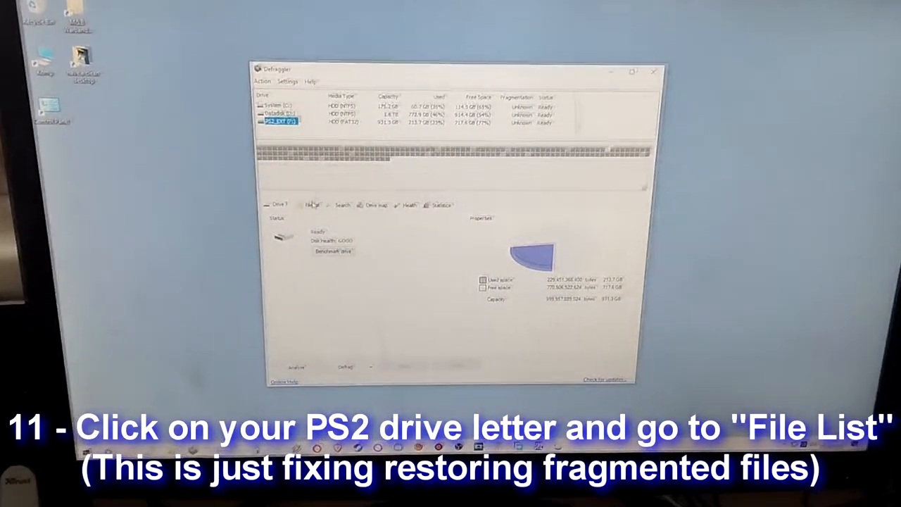
left_click(312, 206)
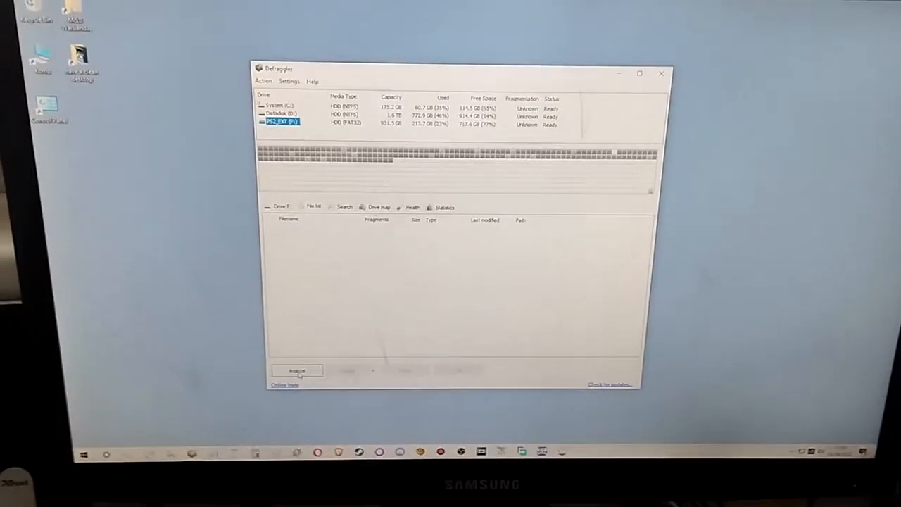
left_click(296, 372)
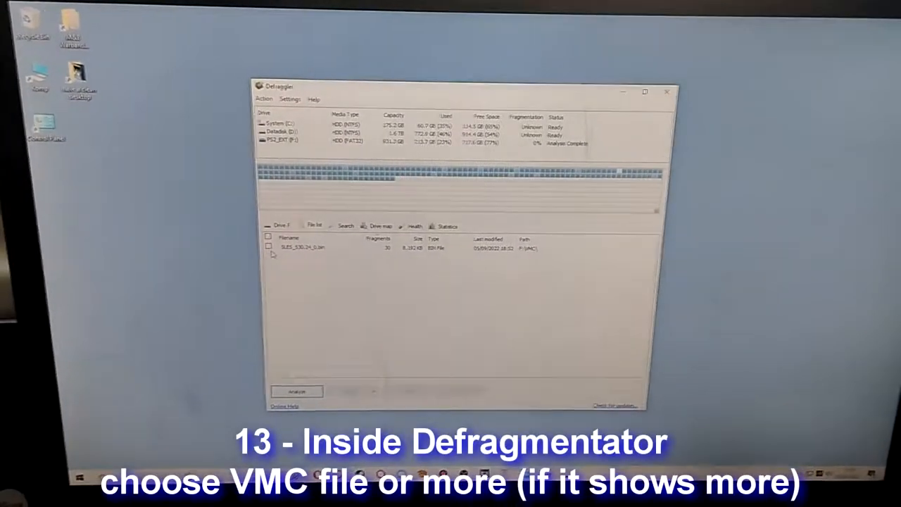
left_click(268, 246)
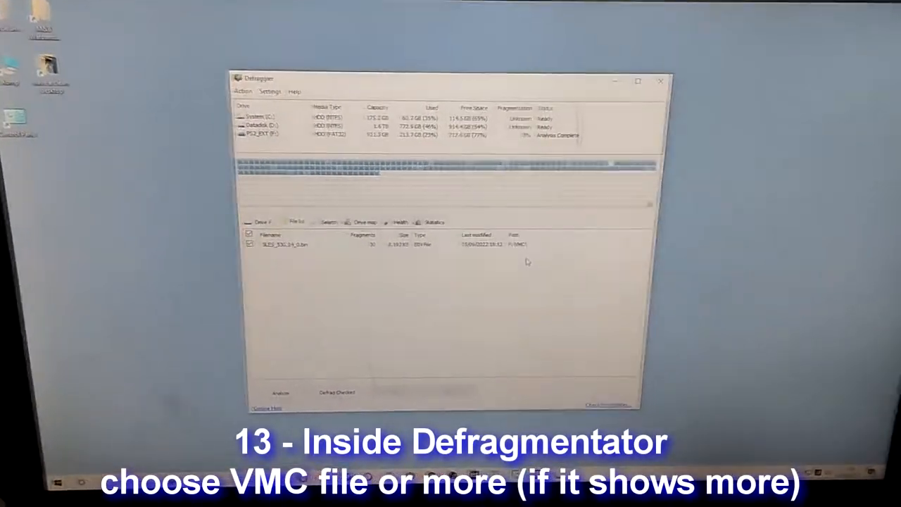